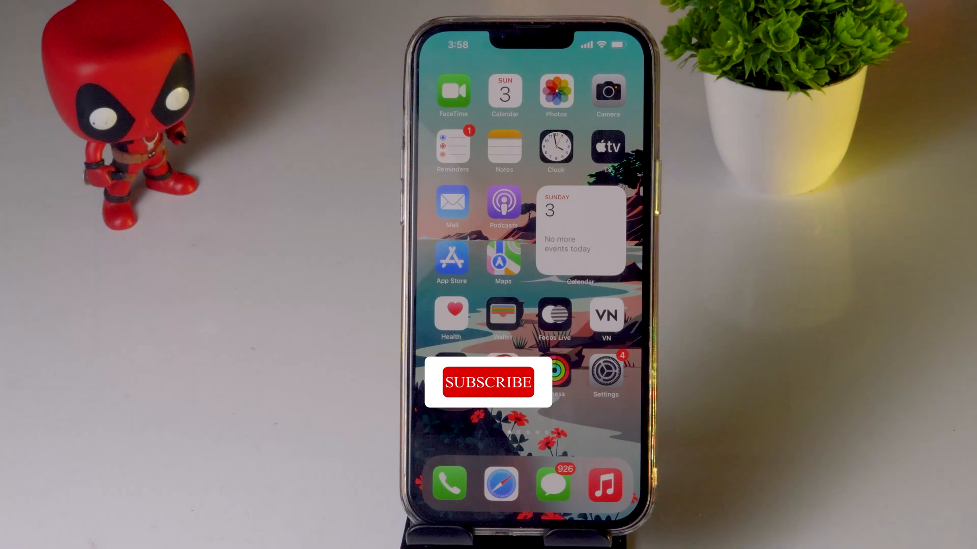
Launch Settings and show the Wi-Fi list connected to Jio - 5G
{"action": "left_click", "coordinate": [488, 382]}
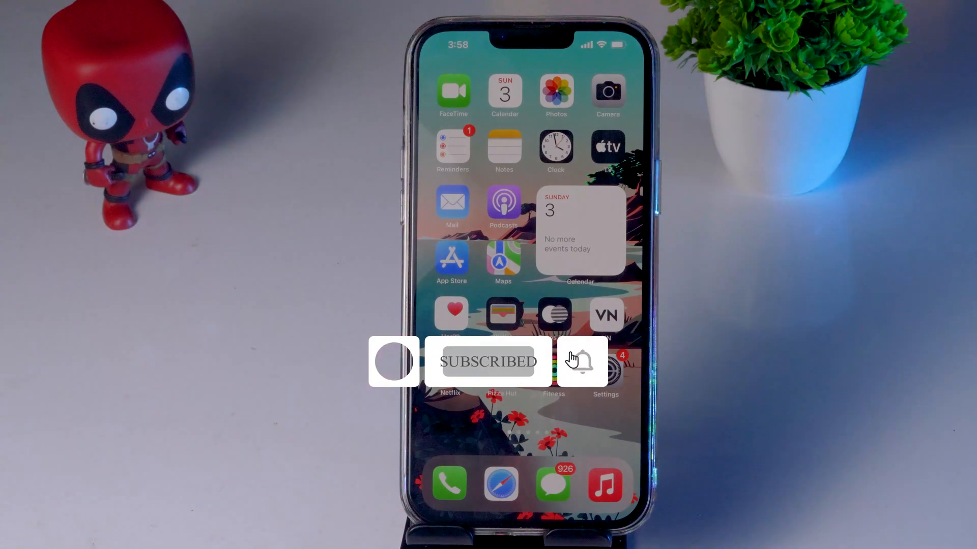
{"action": "left_click", "coordinate": [580, 363]}
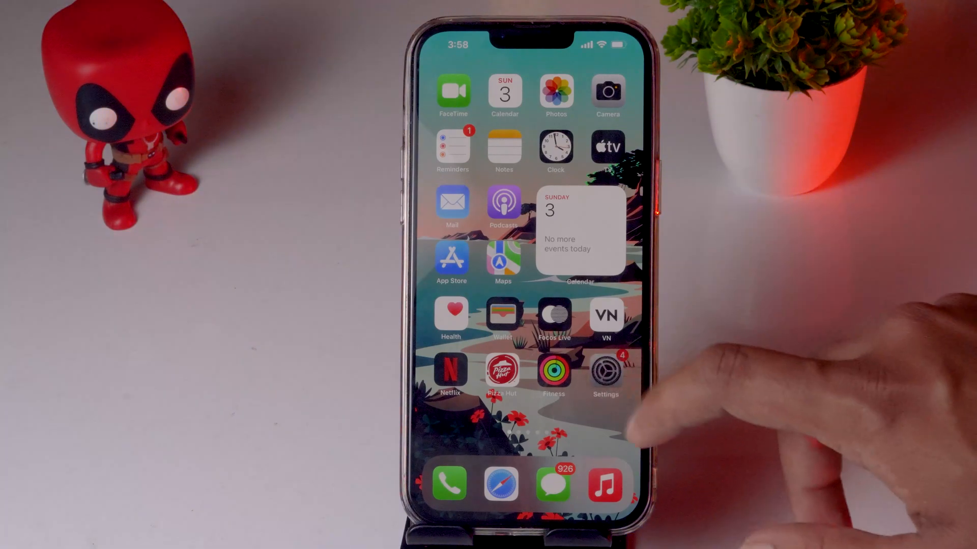
{"action": "left_click", "coordinate": [605, 373]}
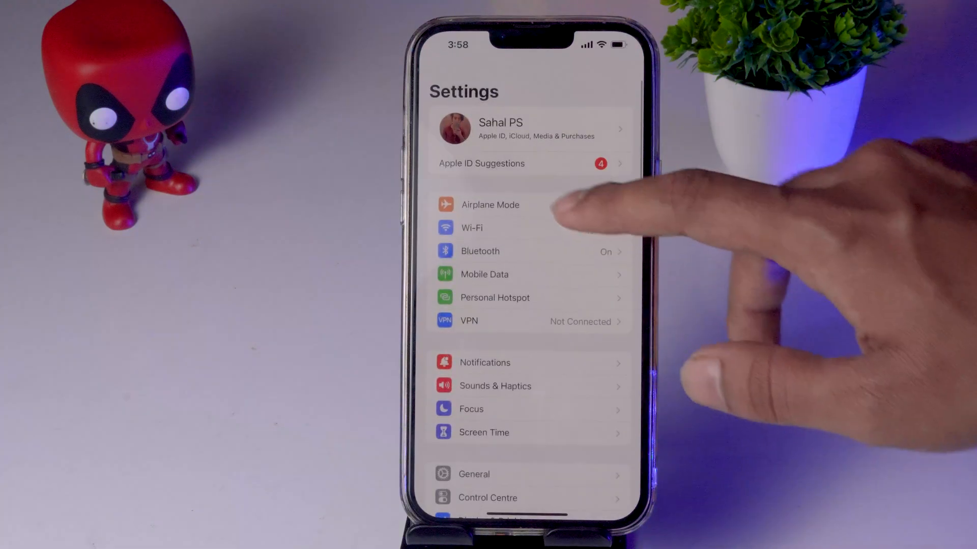
{"action": "left_click", "coordinate": [471, 228]}
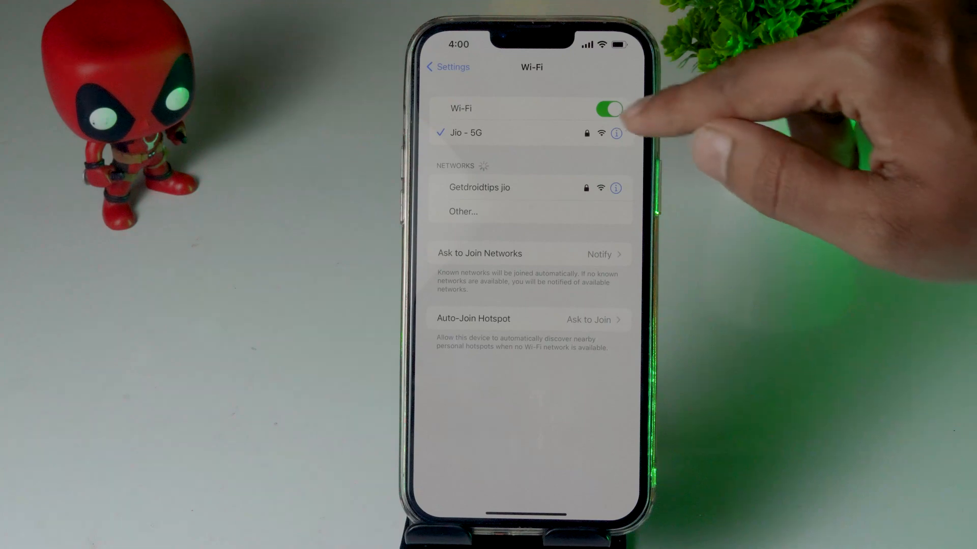
View the Jio - 5G network details, then go back to the main Settings list
{"action": "left_click", "coordinate": [615, 132]}
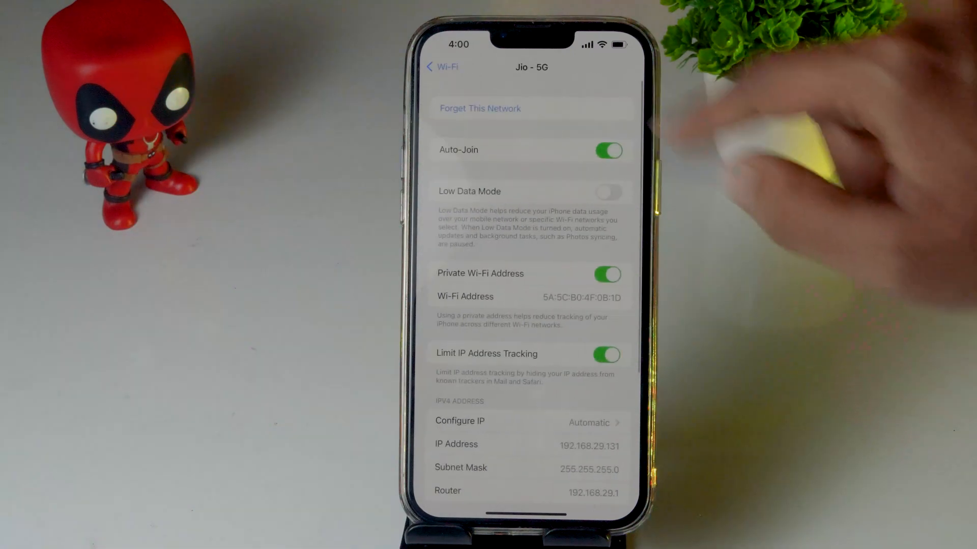
{"action": "left_click", "coordinate": [479, 108]}
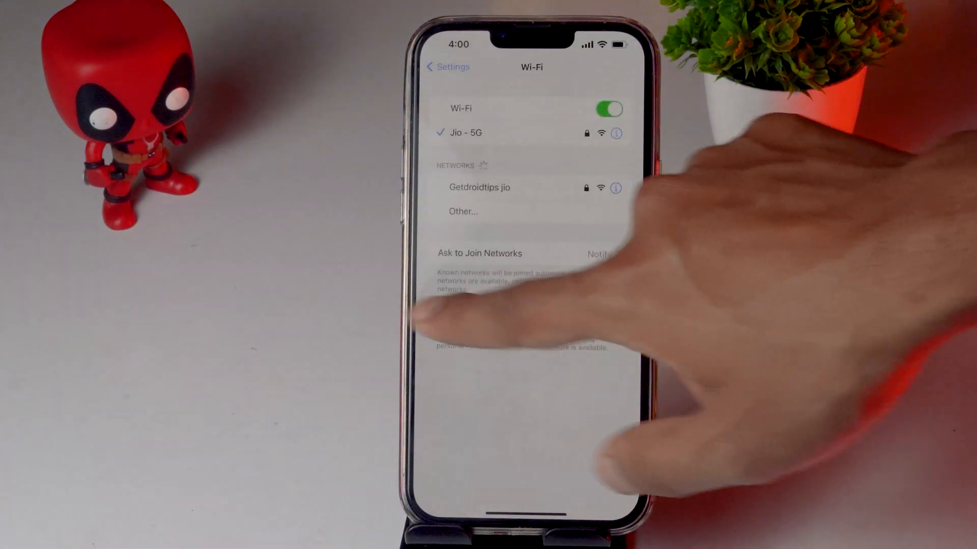
{"action": "left_click", "coordinate": [447, 67]}
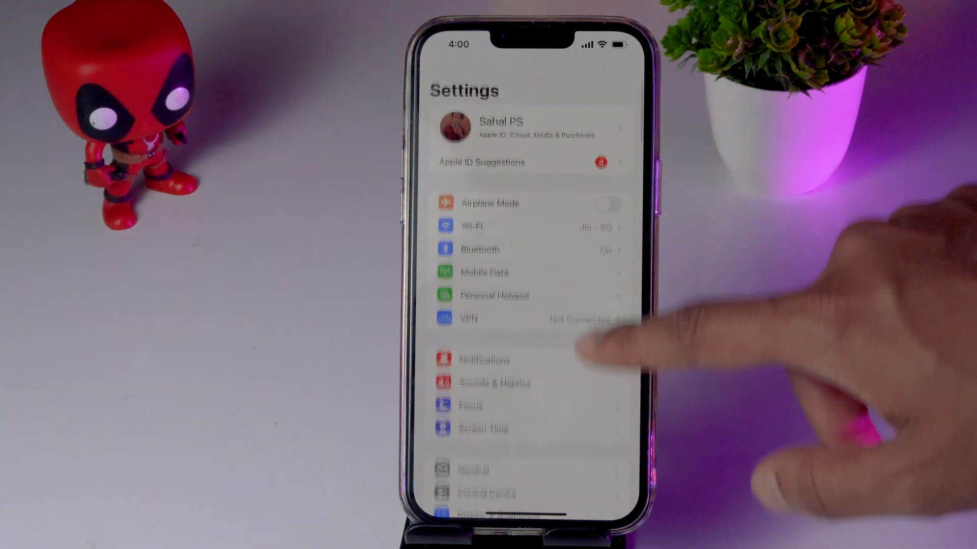
Show the reset options under Transfer or Reset iPhone, then cancel without resetting
{"action": "scroll", "scroll_direction": "down", "scroll_amount": 3}
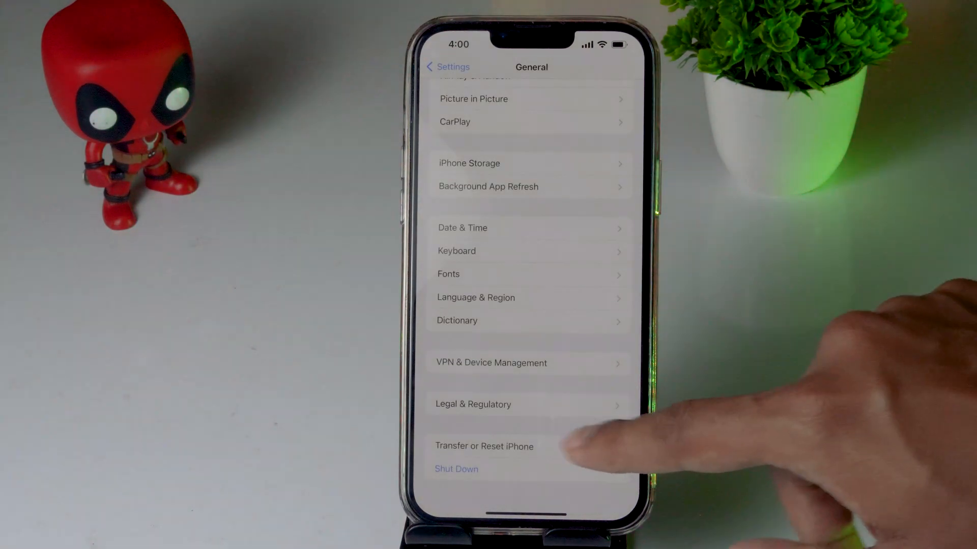
{"action": "left_click", "coordinate": [484, 447]}
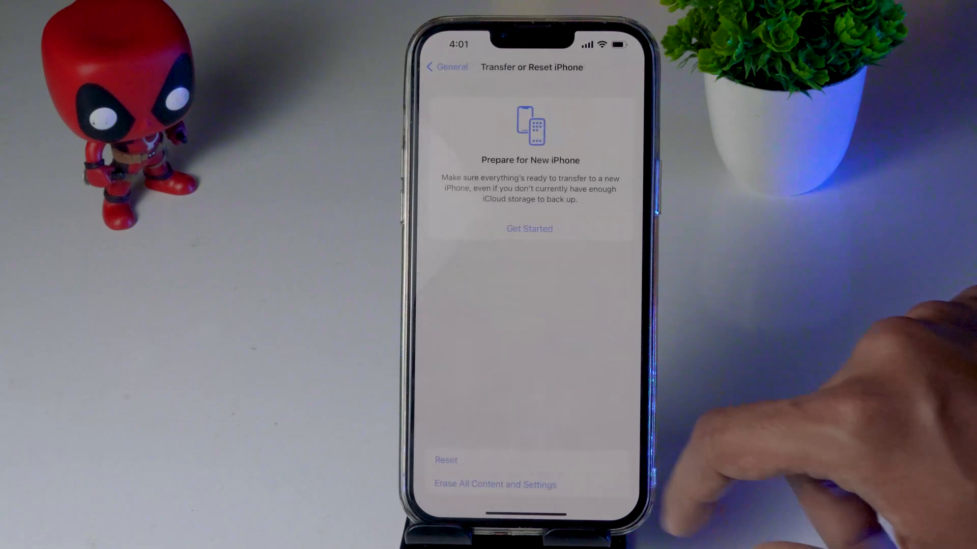
{"action": "left_click", "coordinate": [444, 458]}
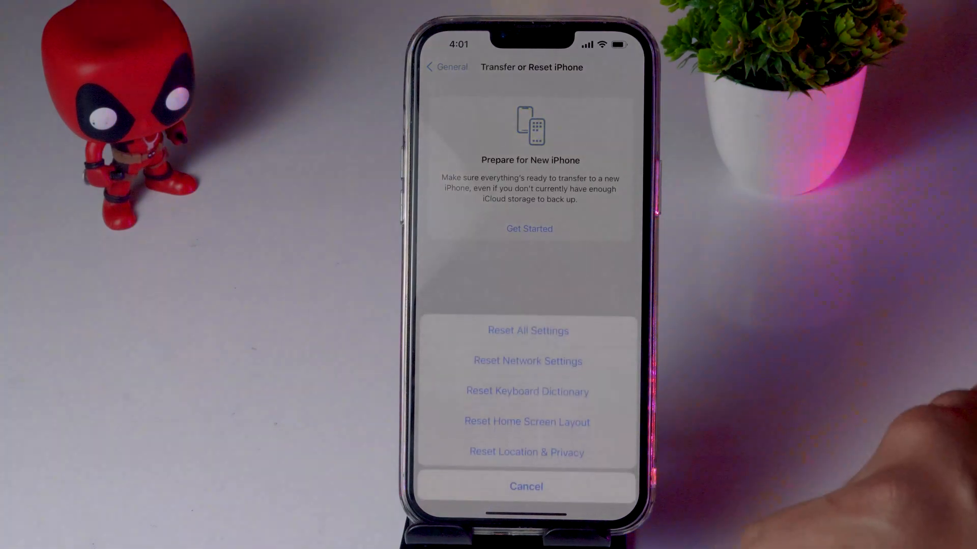
{"action": "left_click", "coordinate": [527, 487]}
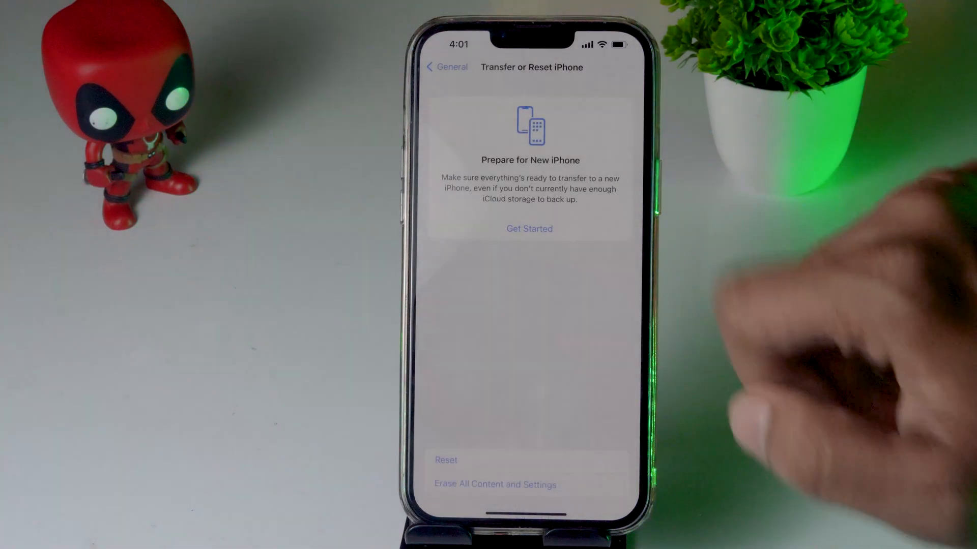
{"action": "left_click", "coordinate": [495, 484]}
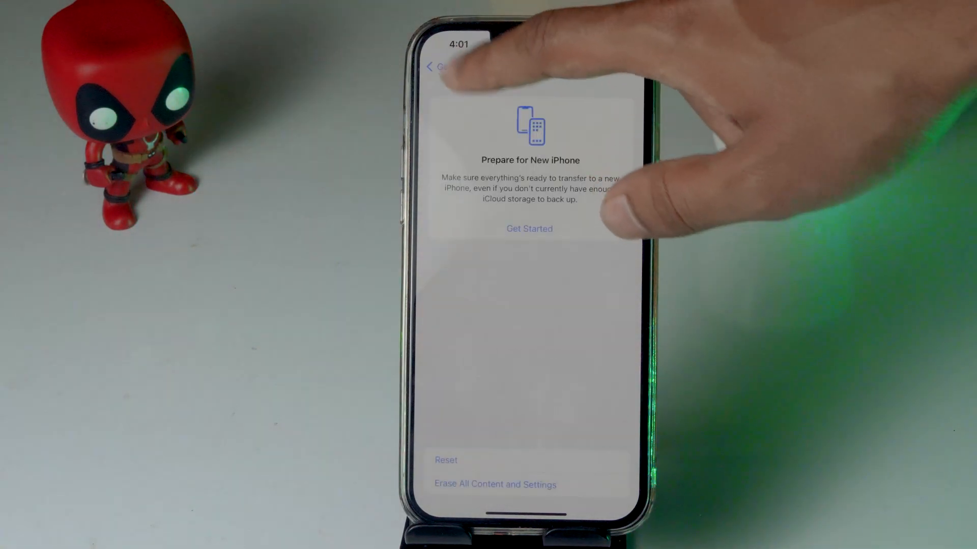
Leave the reset page and go through General to Software Update showing iOS 15.4.1
{"action": "left_click", "coordinate": [435, 67]}
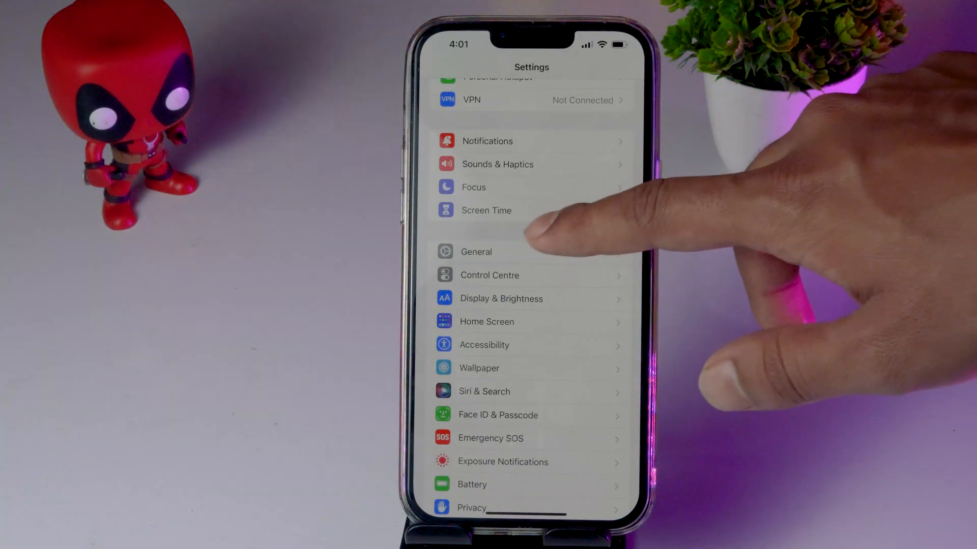
{"action": "left_click", "coordinate": [476, 252]}
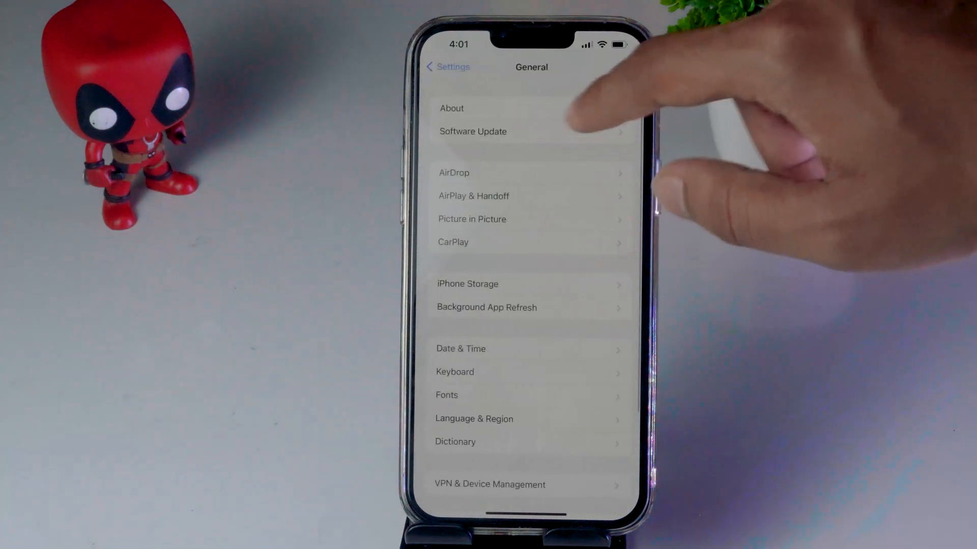
{"action": "left_click", "coordinate": [473, 131]}
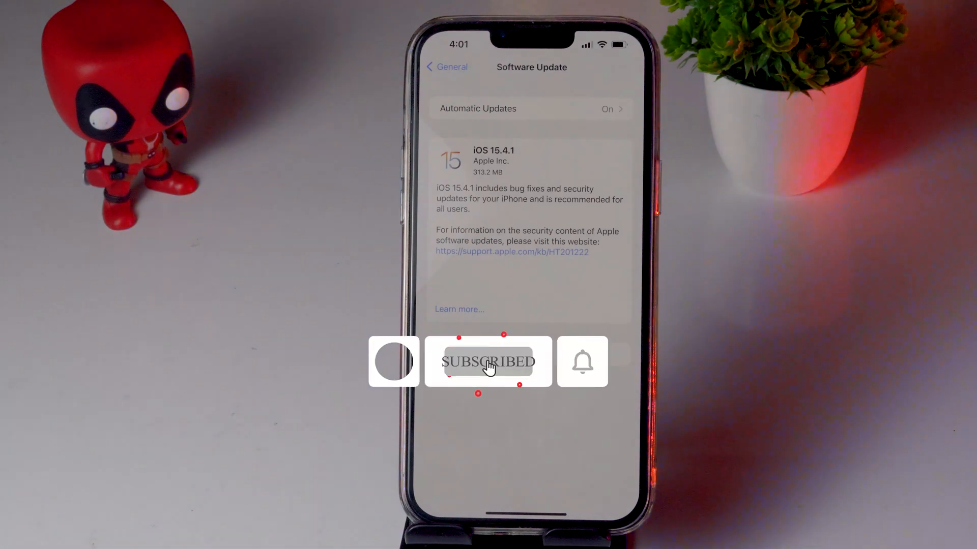
{"action": "left_click", "coordinate": [582, 363]}
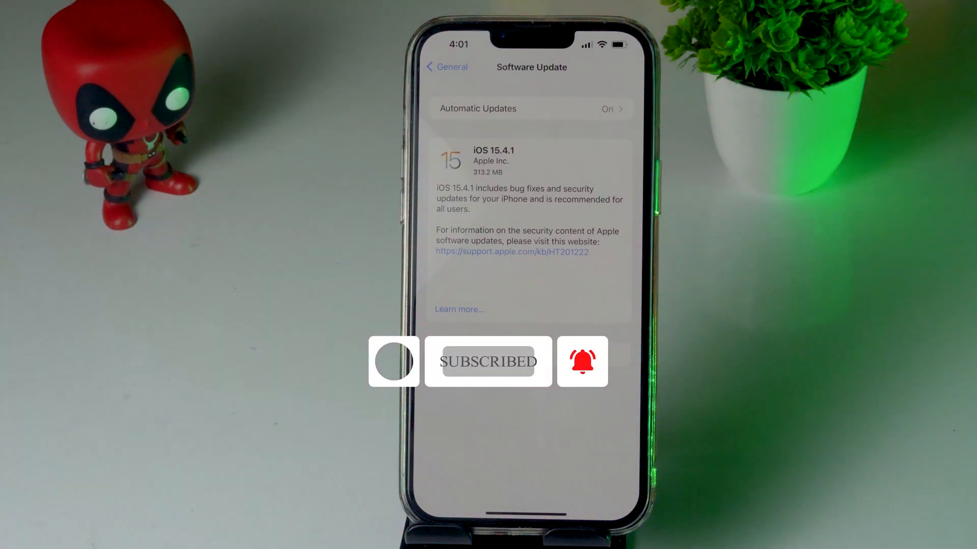